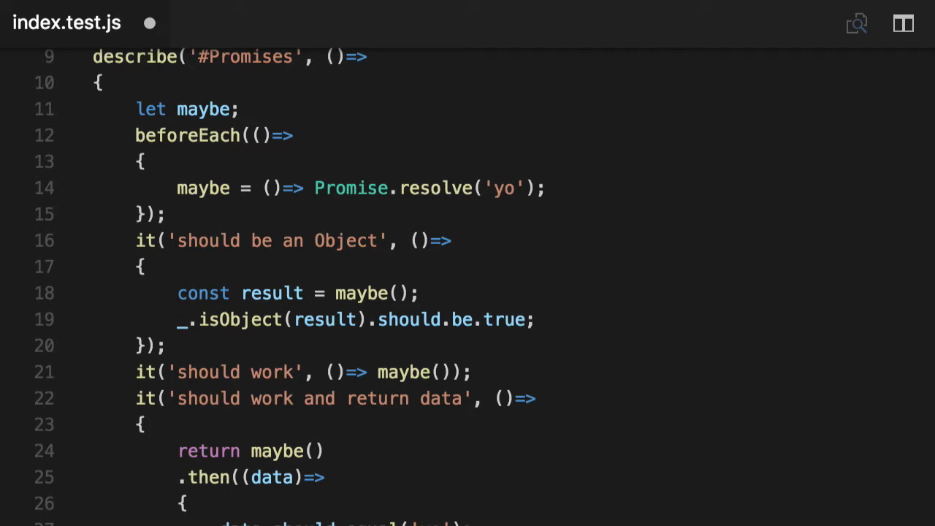
Scroll down through index.test.js to the end of the existing tests.
scroll("down", 3)
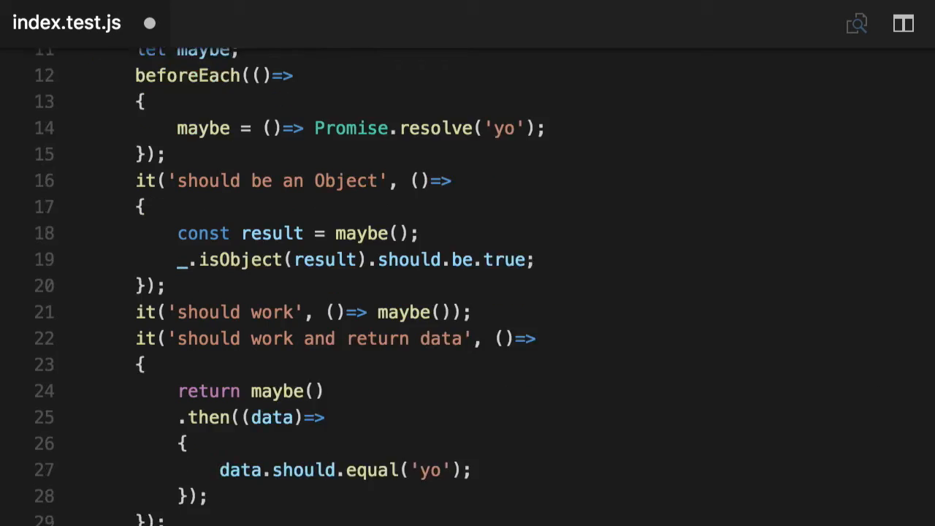
scroll("down", 3)
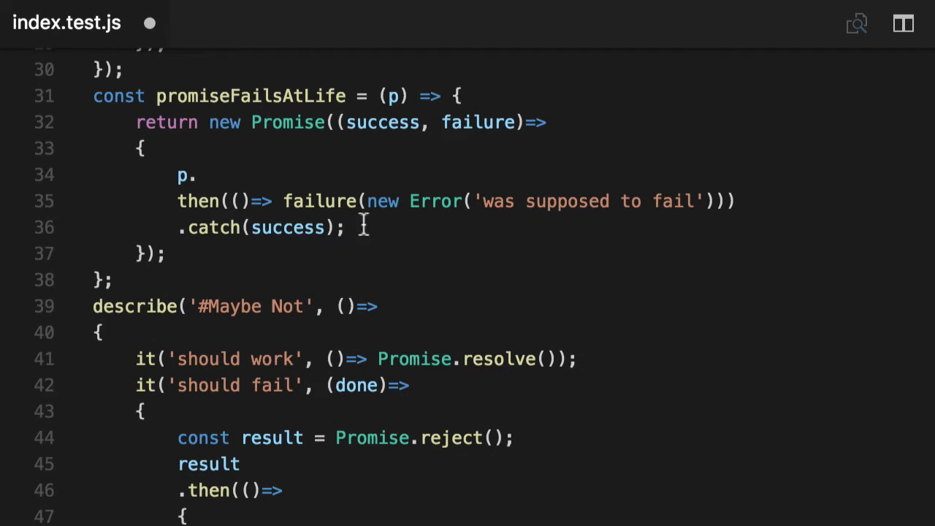
scroll("down", 3)
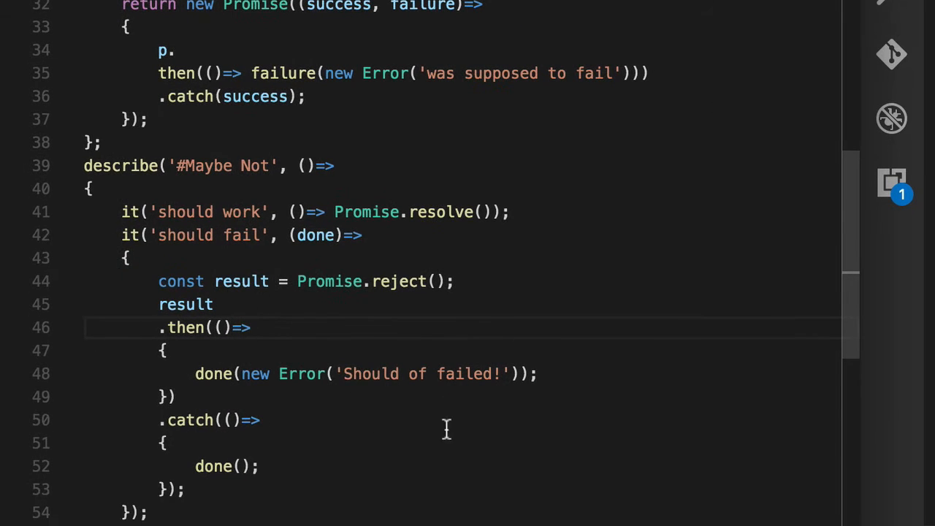
double_click(185, 304)
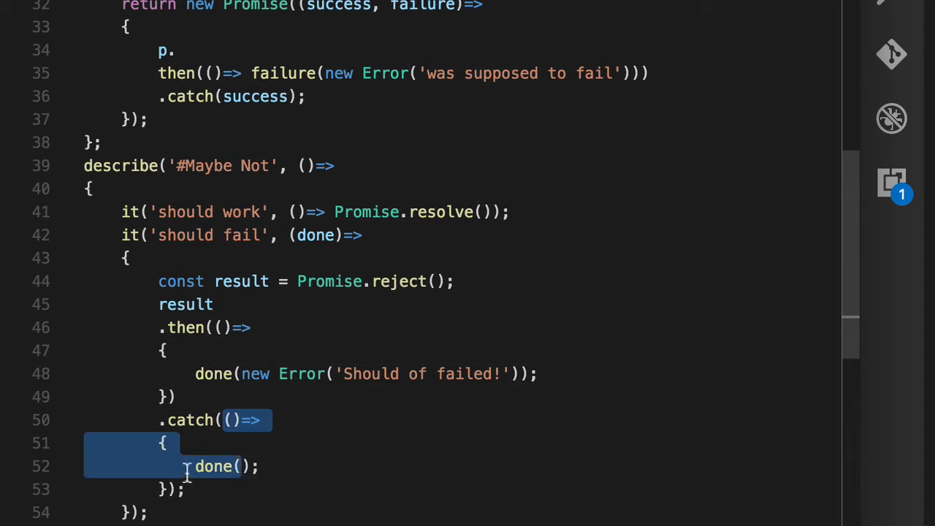
Return upward and highlight the isObject assertion and the chaiAsPromised require variable.
scroll("up", 3)
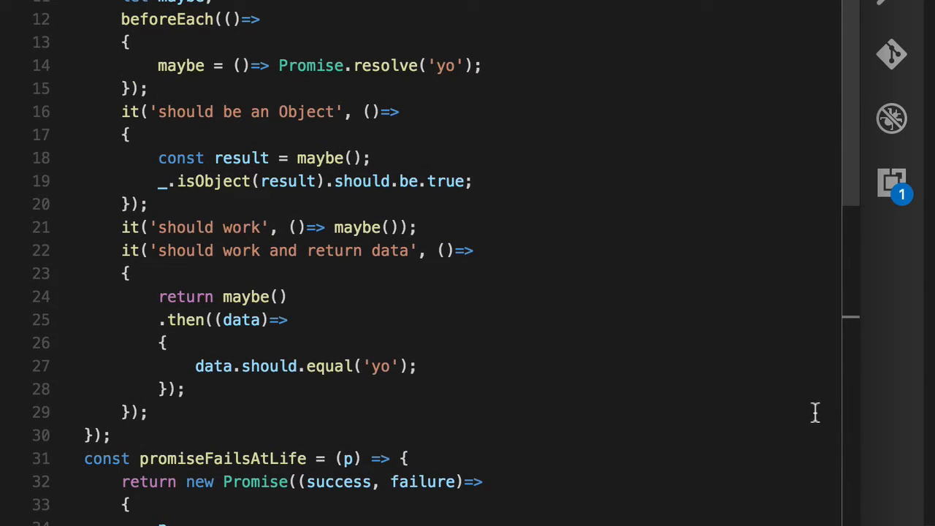
mouse_move(814, 406)
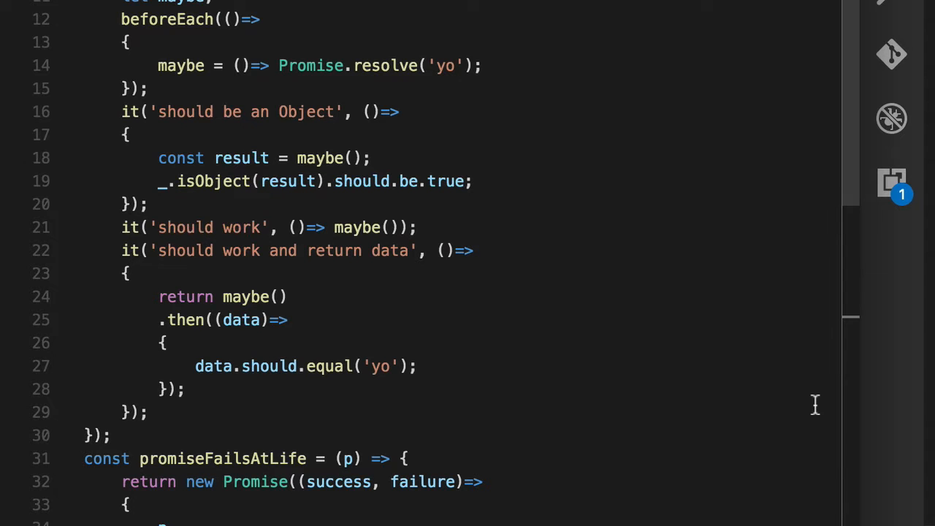
triple_click(314, 181)
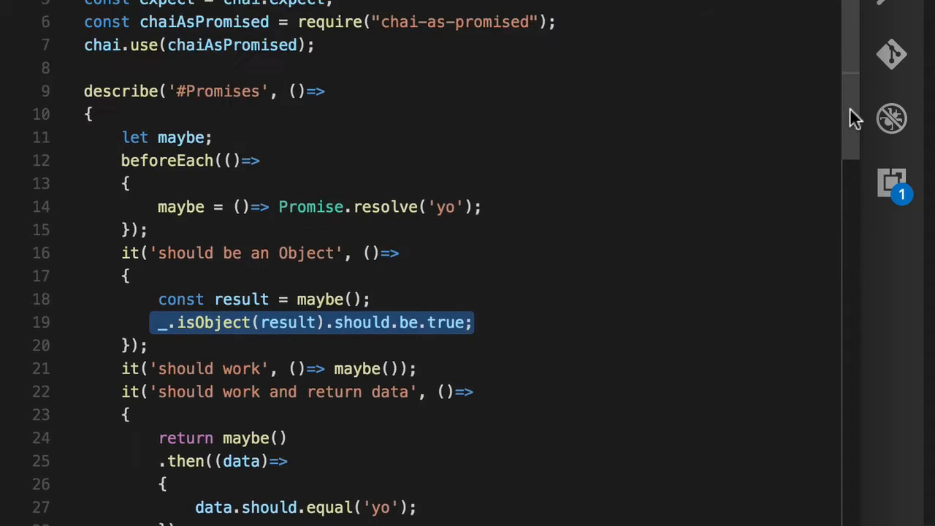
scroll("down", 3)
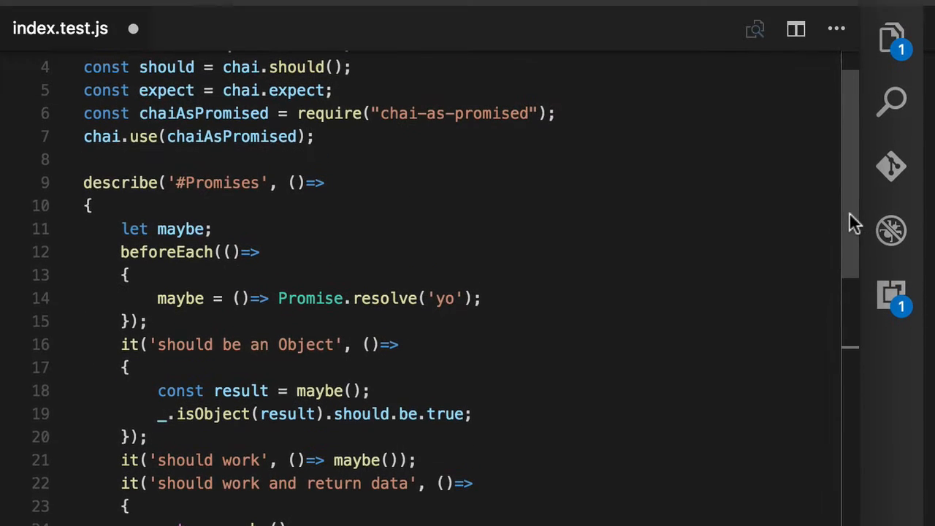
double_click(202, 113)
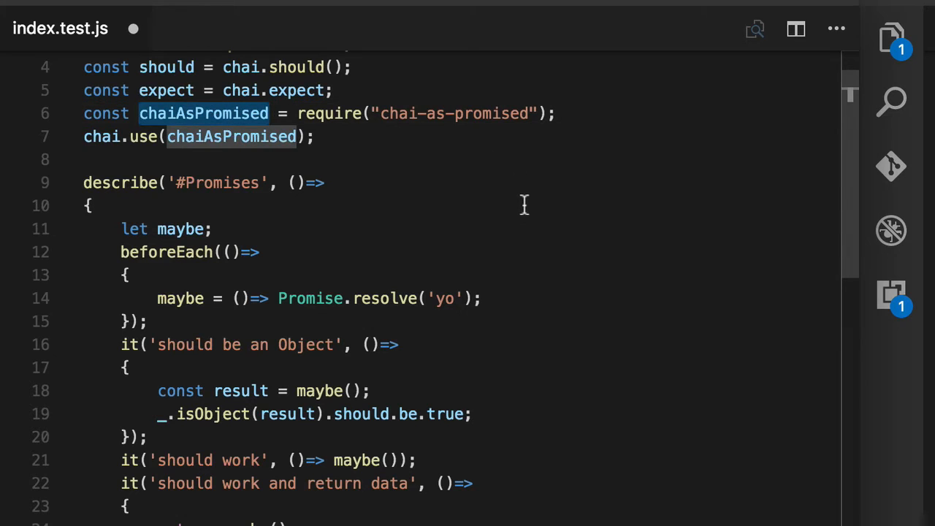
mouse_move(525, 201)
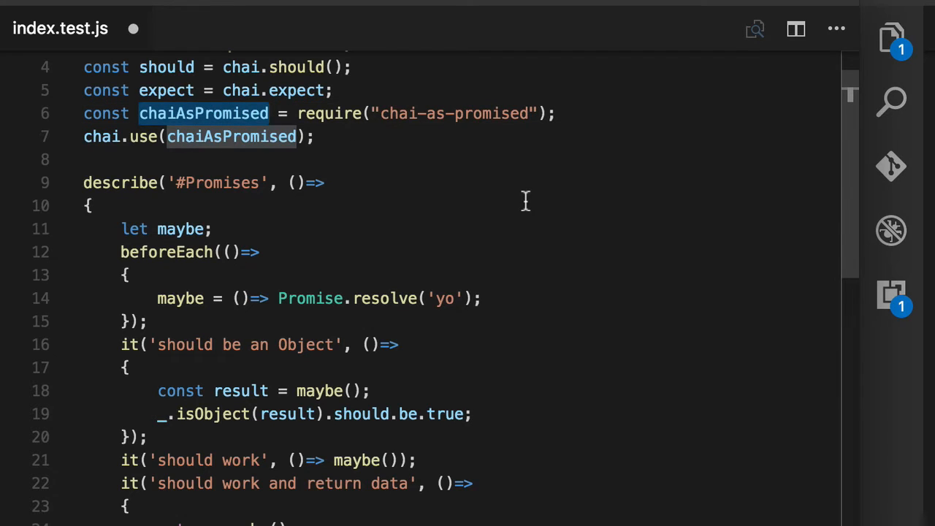
mouse_move(529, 240)
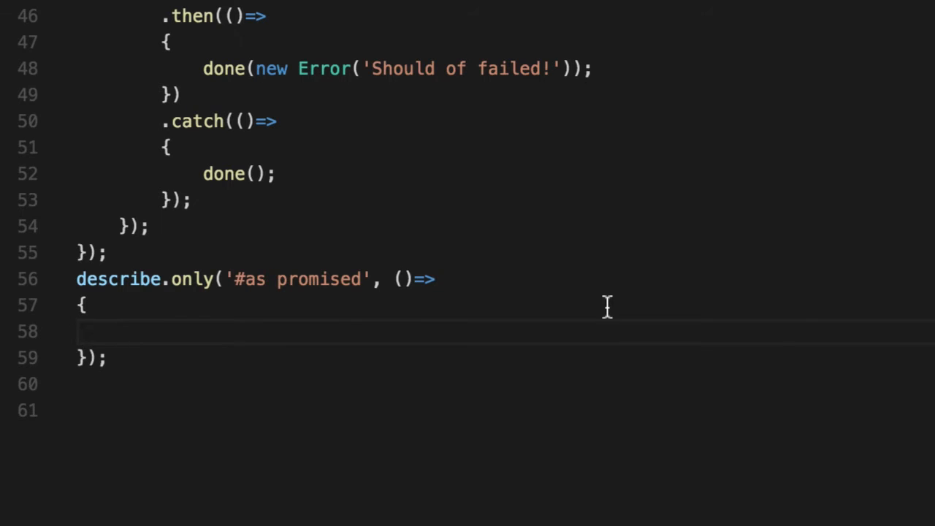
Add it('should work') returning Promise.resolve().should.be.fulfilled;.
type("it('should work', ()=>")
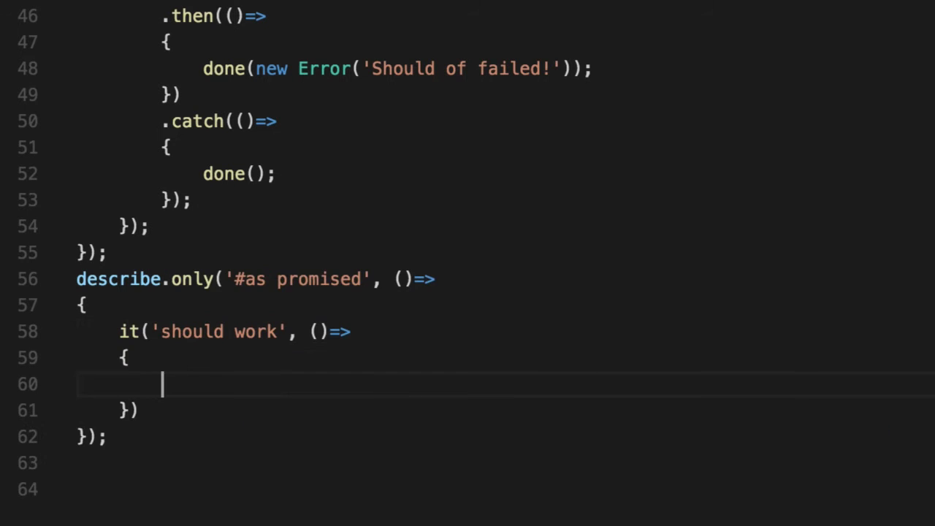
type("return")
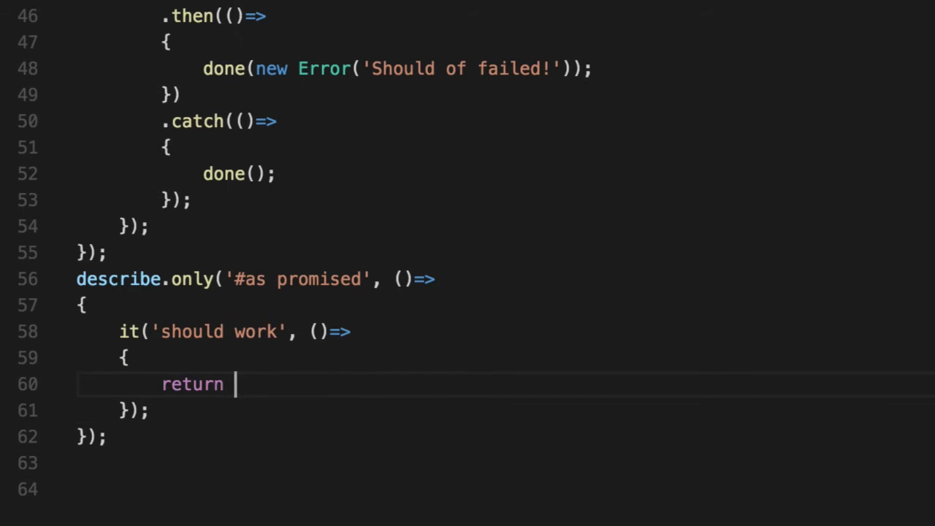
type("Promise.res")
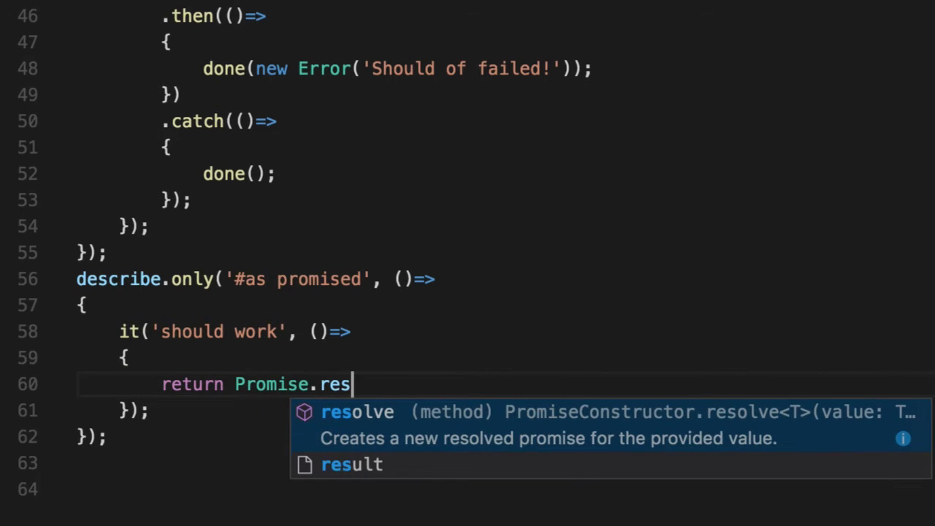
type("olve().s")
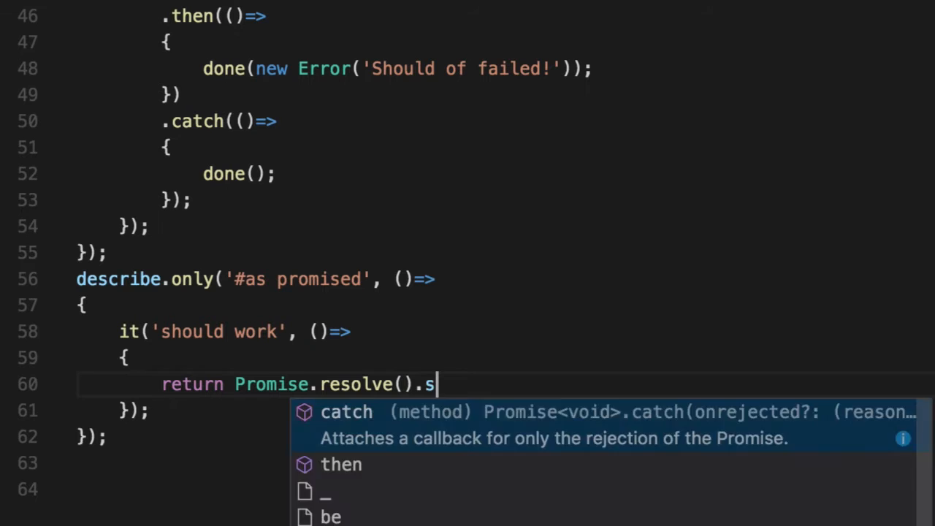
type("hould.be.fulfilled;")
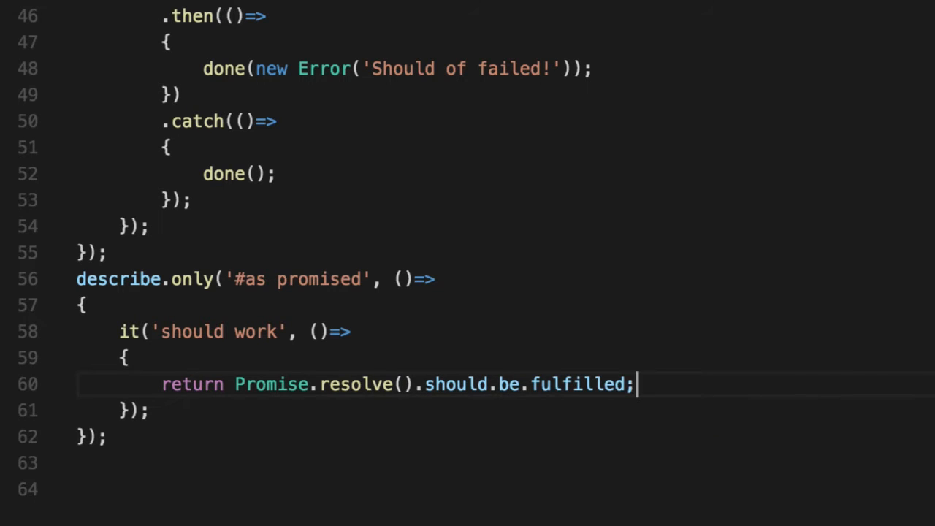
Delete and retype the .should.be.fulfilled assertion, then run the test.
double_click(577, 384)
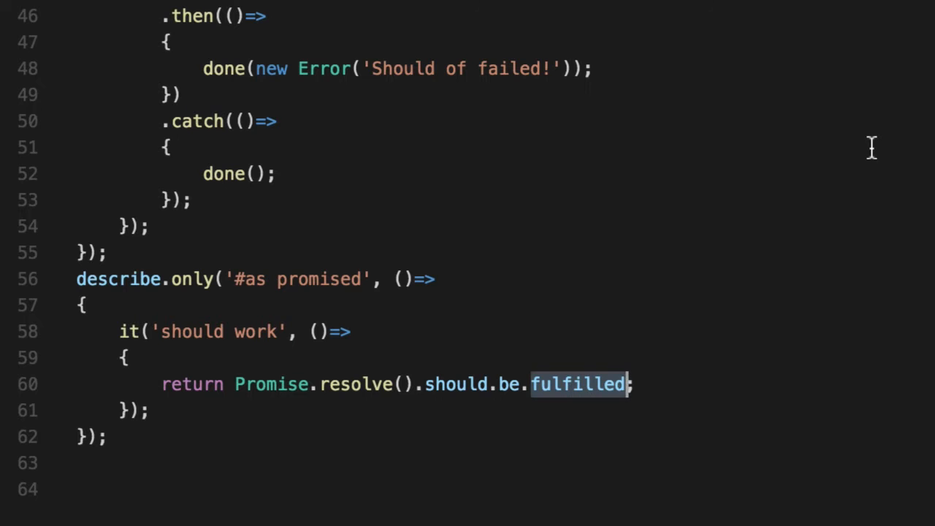
mouse_move(612, 385)
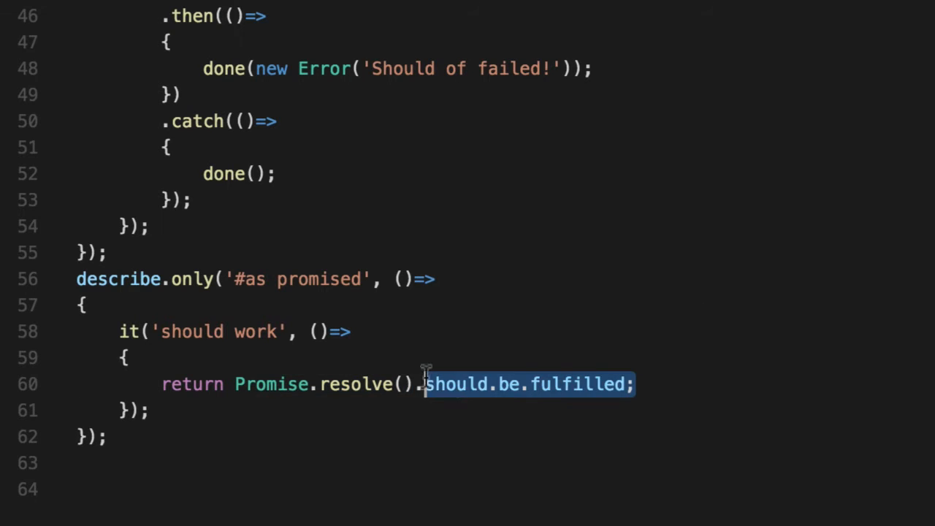
key("Delete")
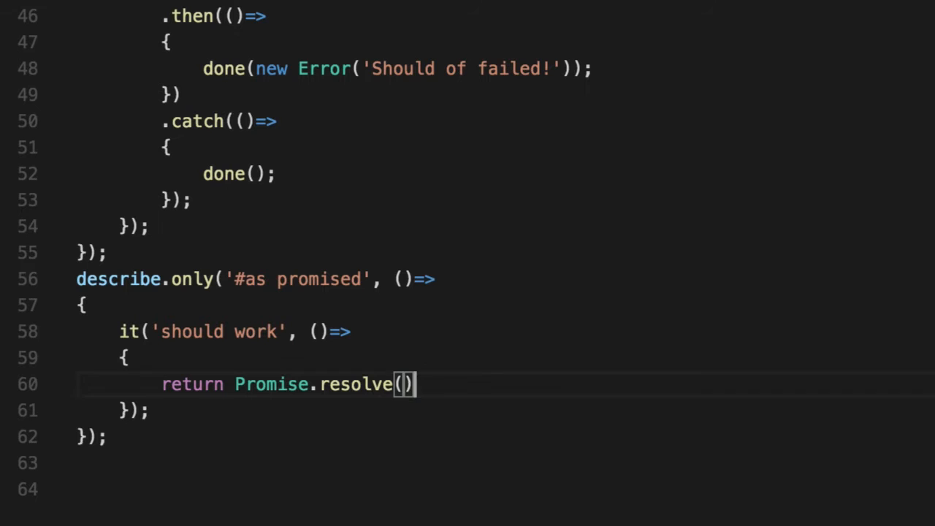
type(".should.be.fulfilled;")
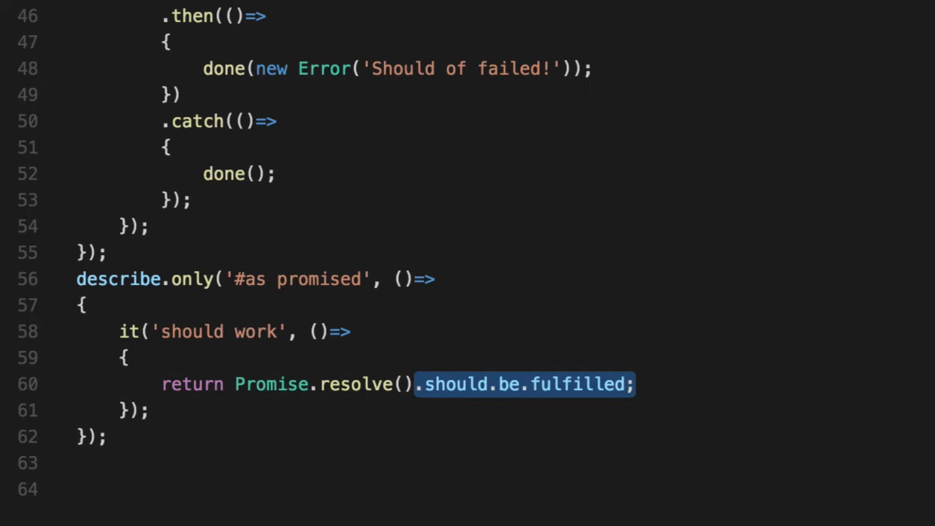
left_click(563, 384)
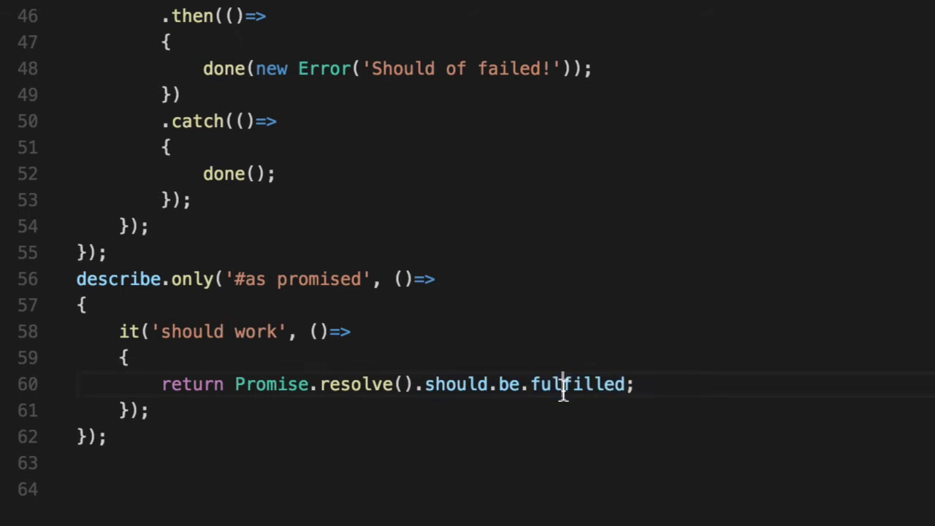
double_click(577, 384)
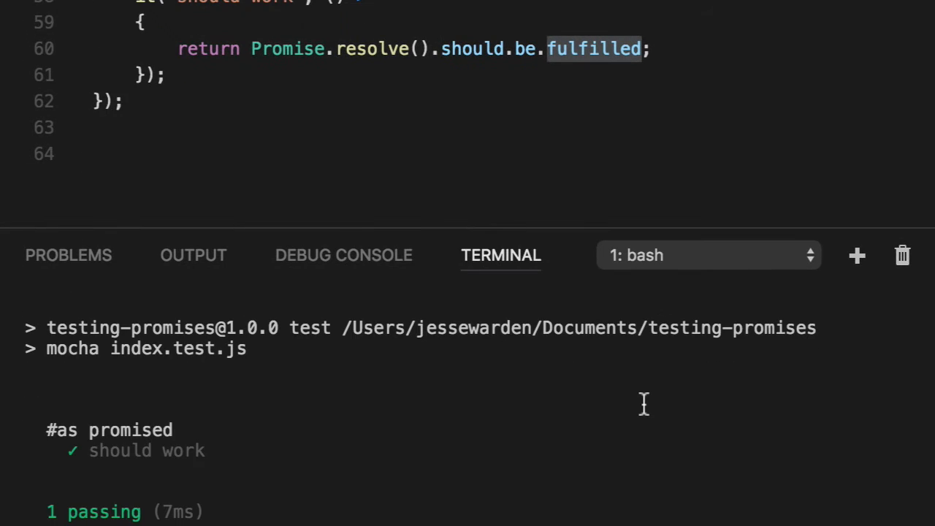
left_click(168, 74)
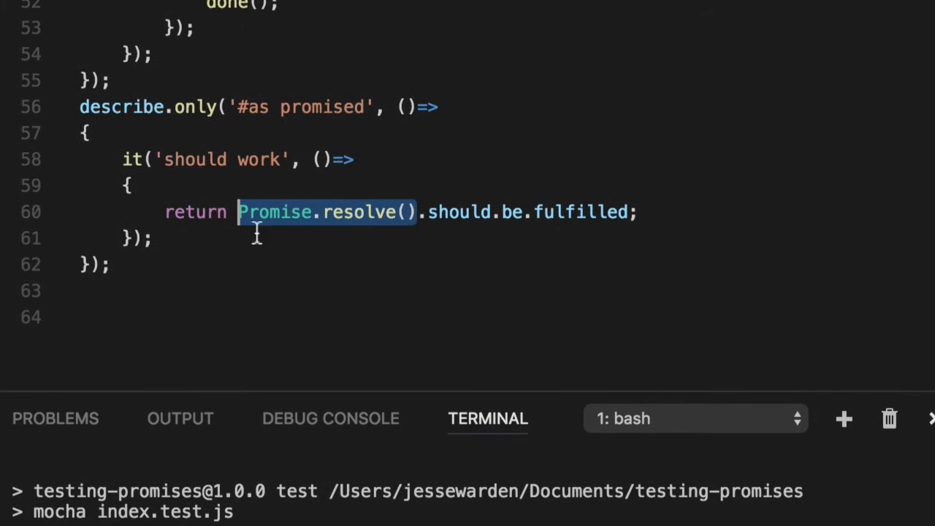
Return Promise.all([Promise.resolve(), Promise.resolve(), Promise.resolve()]).should.be.fulfilled instead.
type("all")
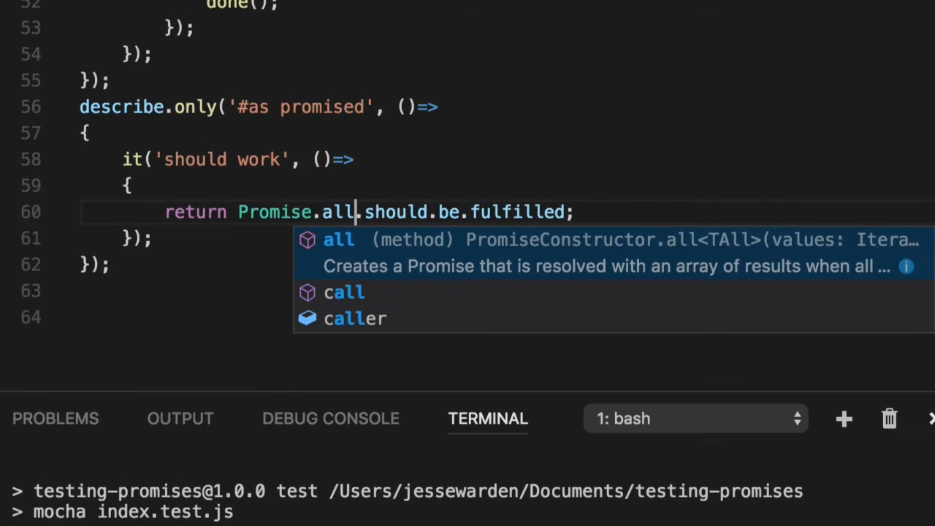
type("([]")
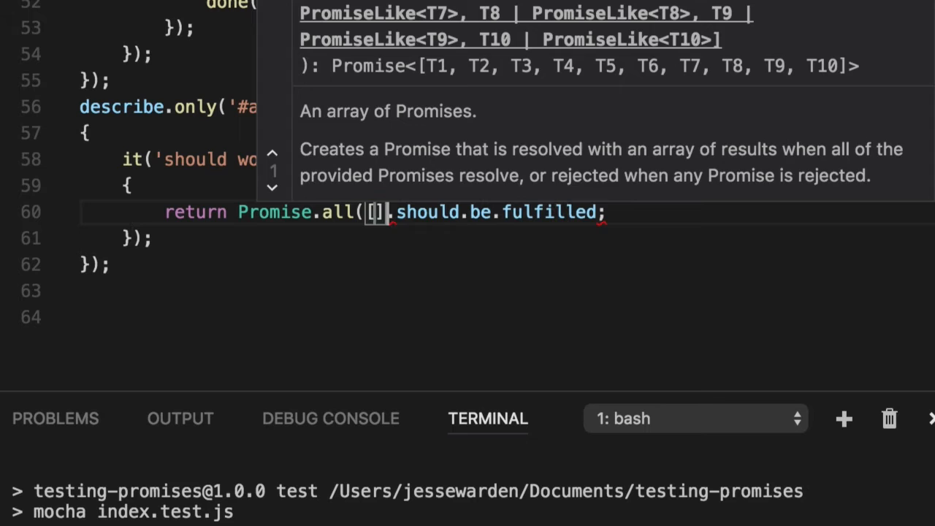
type("Pr")
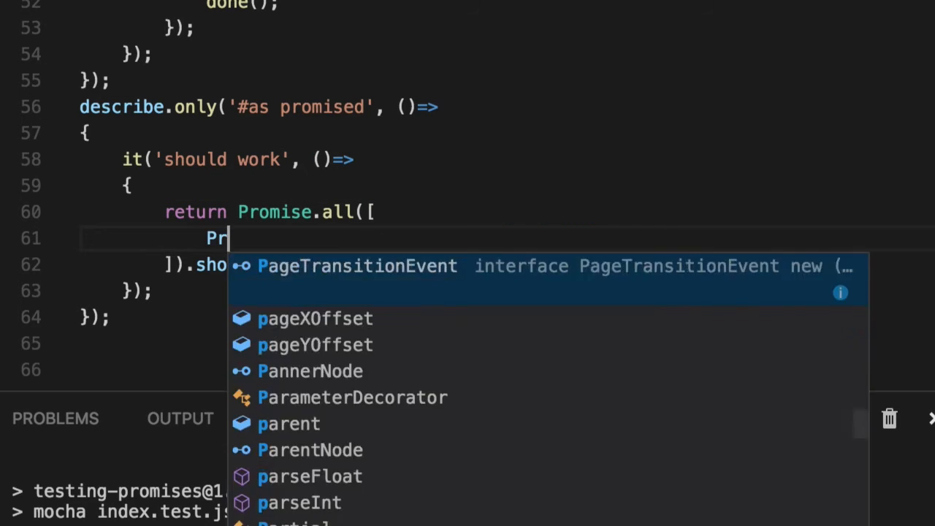
type("omise.resolve()")
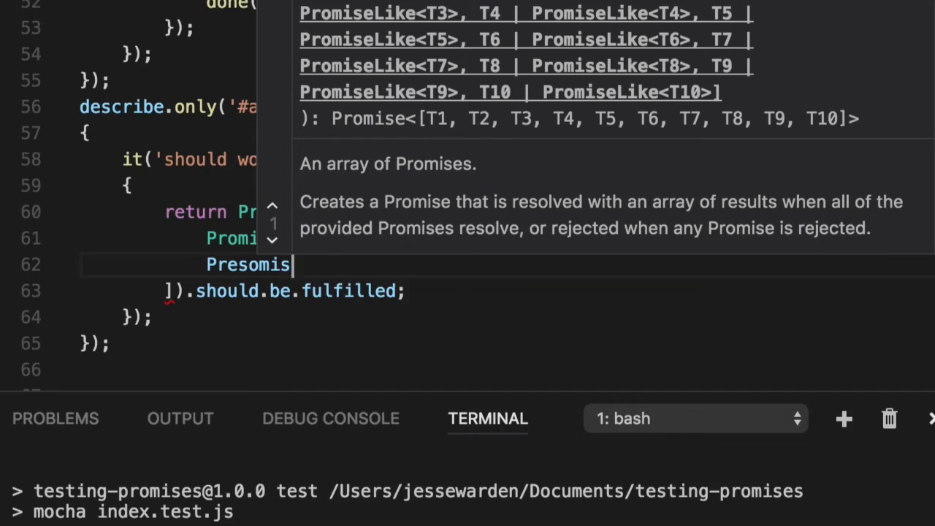
type("Promise.")
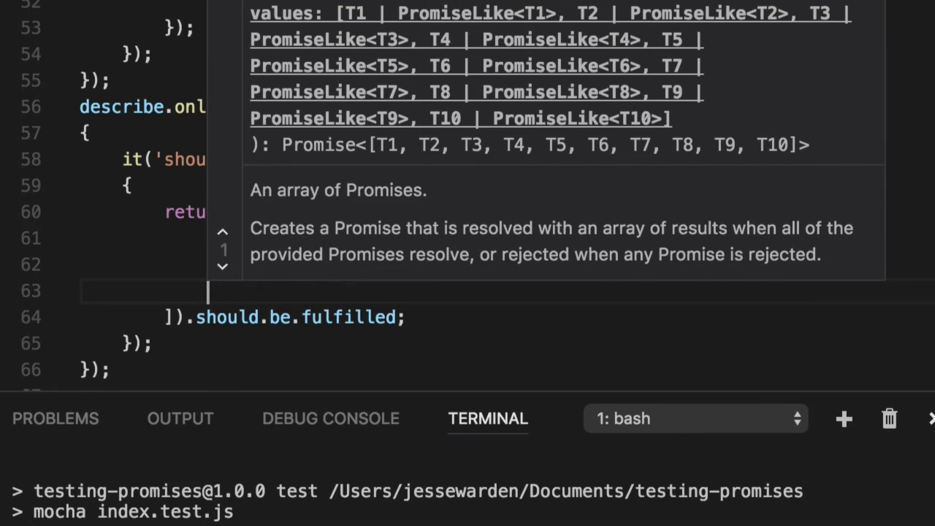
type("Promise.a")
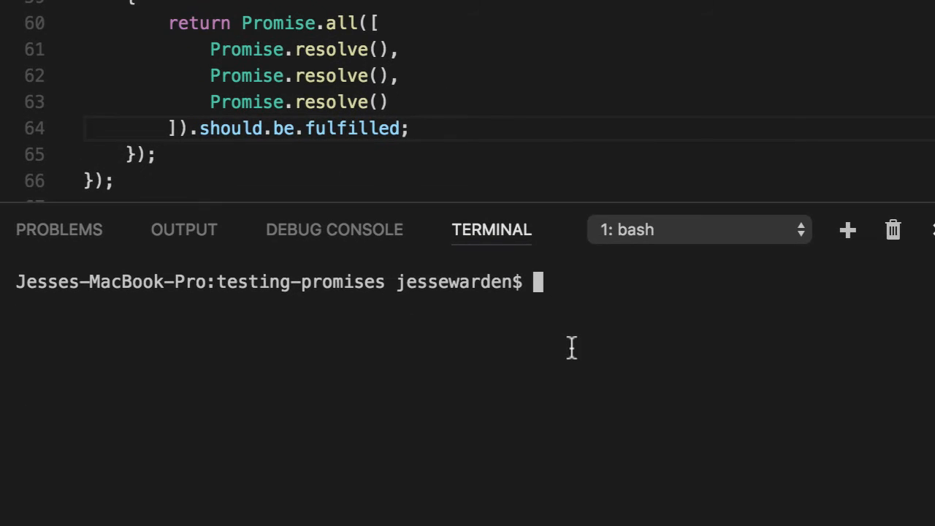
mouse_move(621, 458)
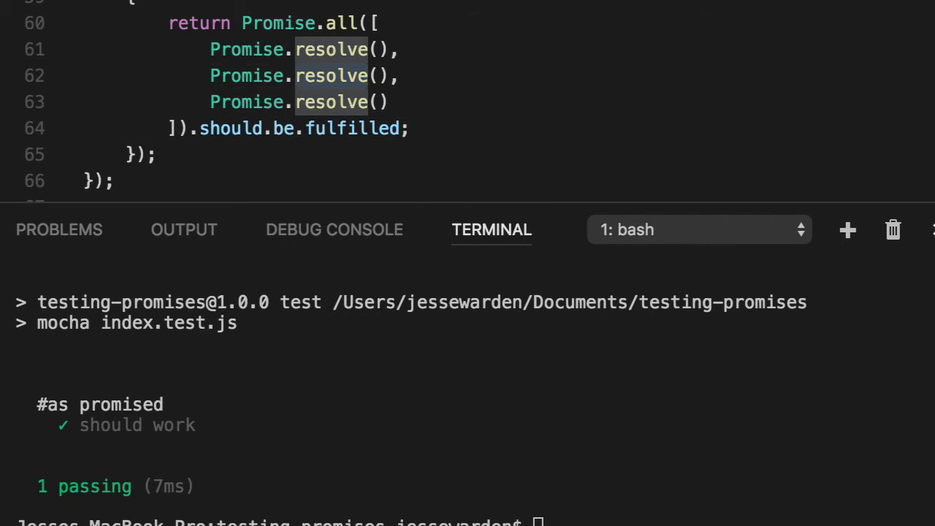
Rerun npm test to see the Promise.all test pass, then begin a 'reject' test stub.
type("reject")
type("it('should fail', ()=>")
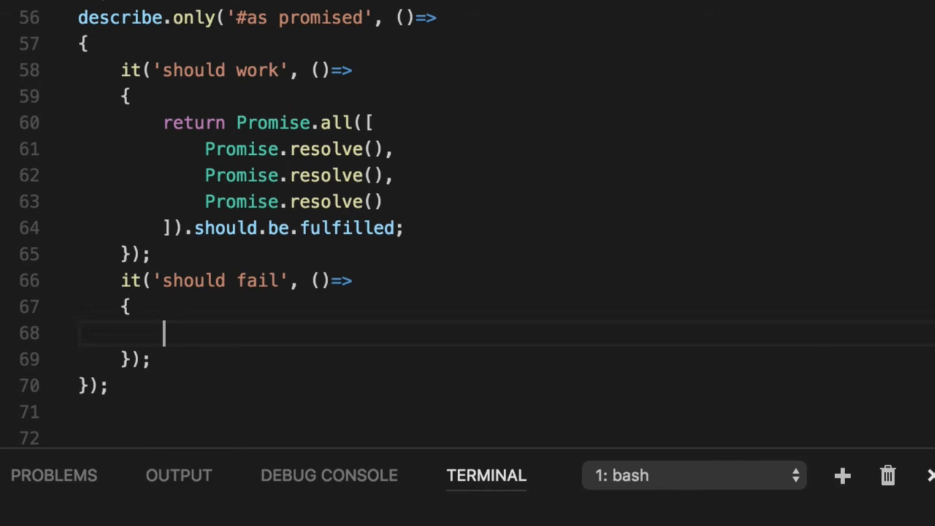
Fill 'should fail' with return Promise.reject().should.be.rejected; and begin a new it(' call.
type("return Pr")
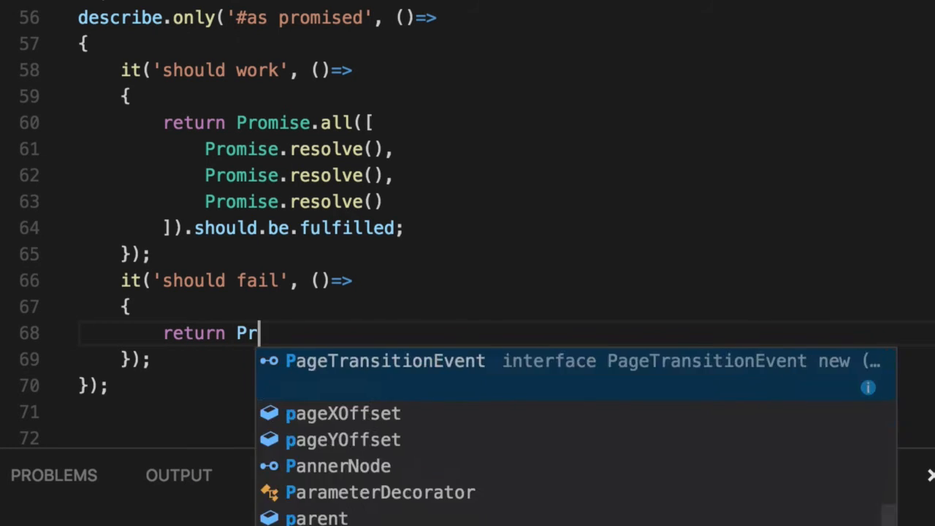
type("omise.reject")
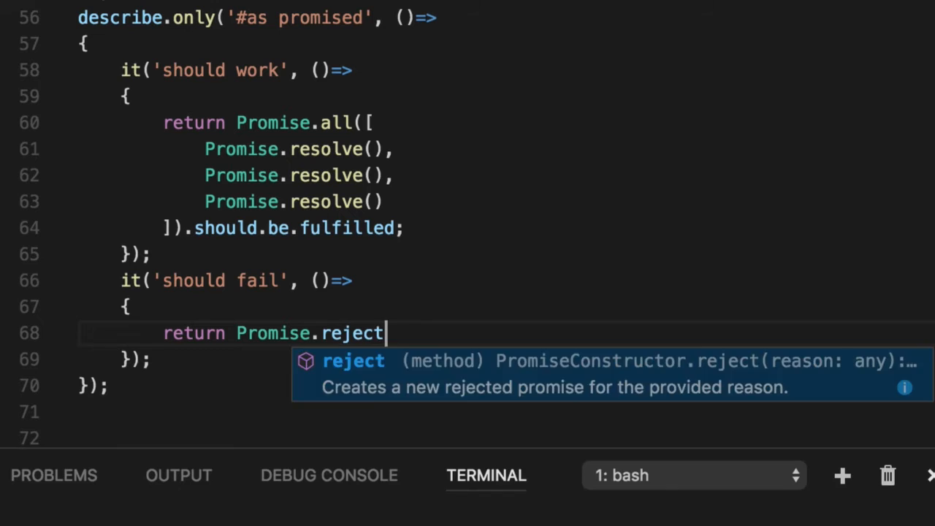
type("().should.be.")
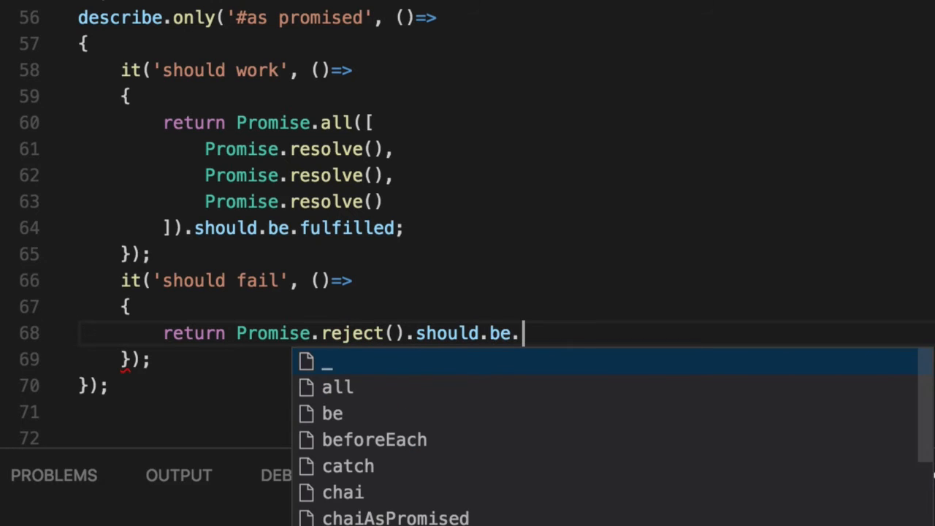
type("rejee")
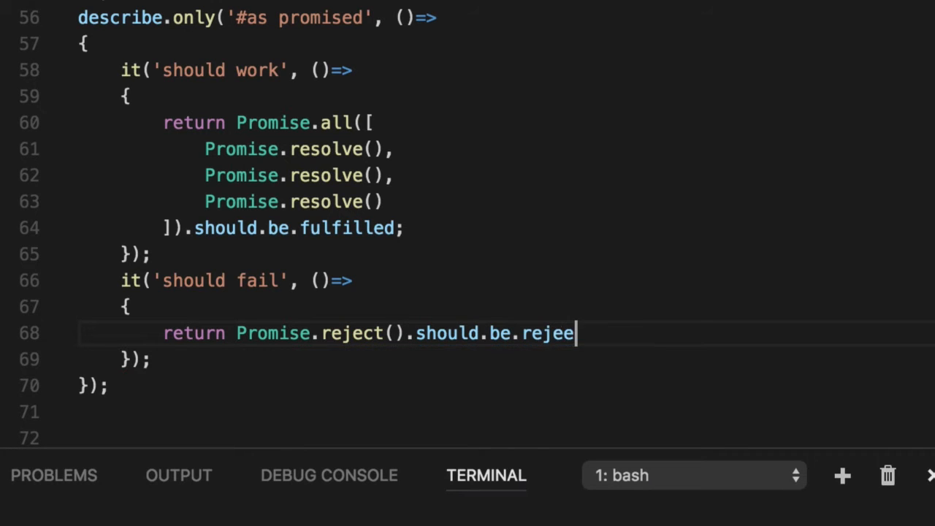
type("ted;")
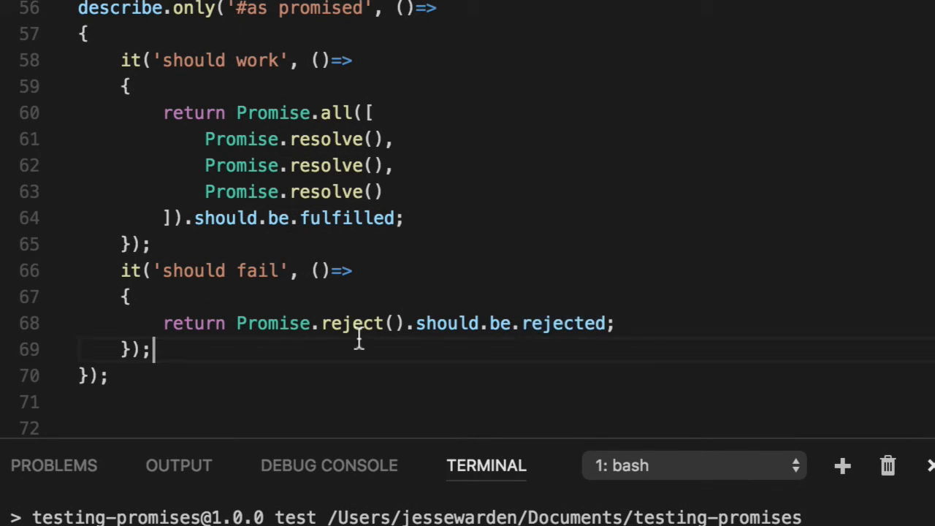
type("it('")
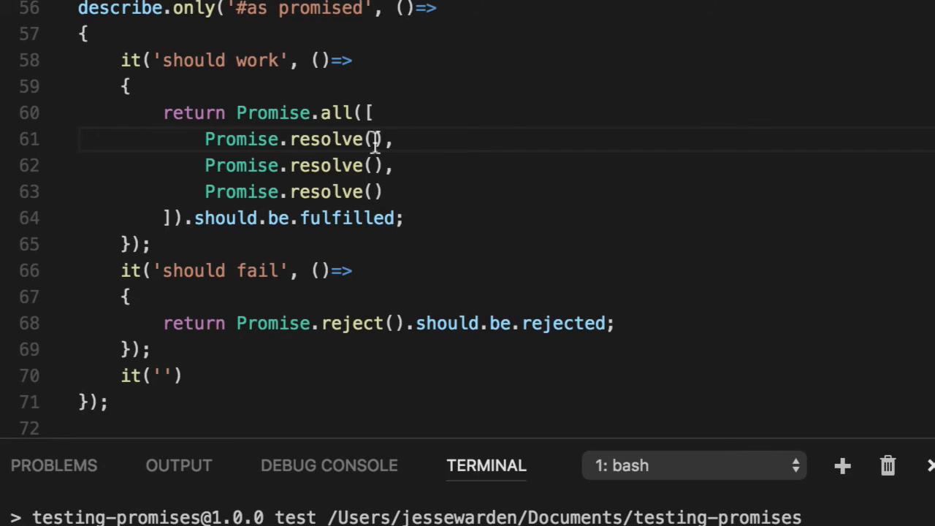
Pass true, 1 and {cow: 'moo'} to the three Promise.resolve() calls.
type("true")
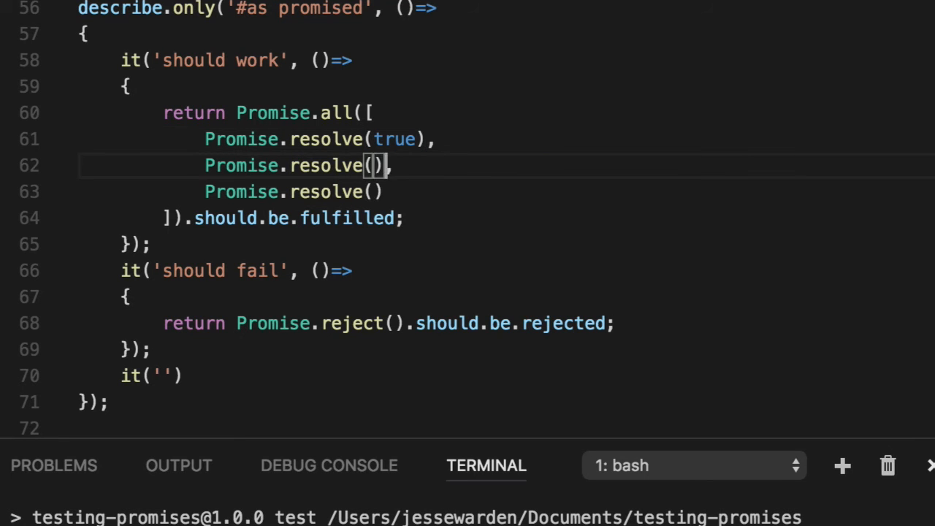
type("1")
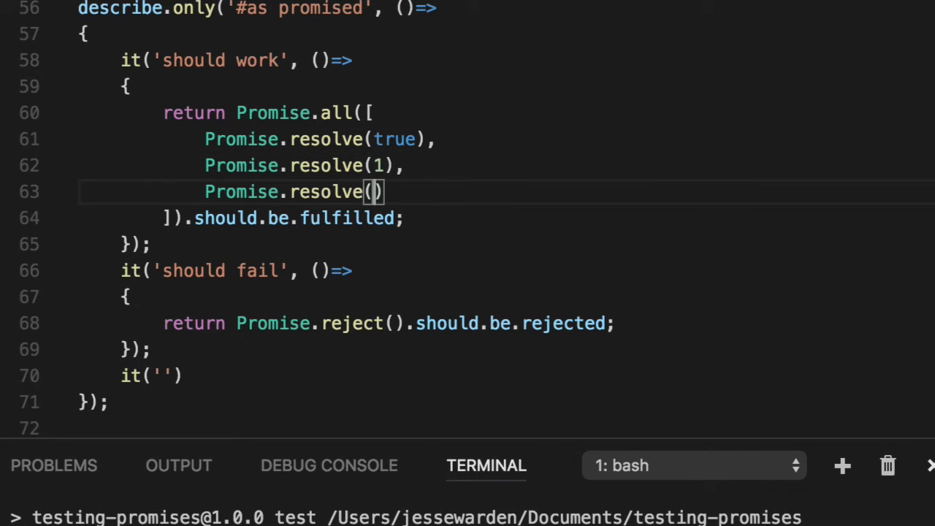
type("{cow: 'moo'")
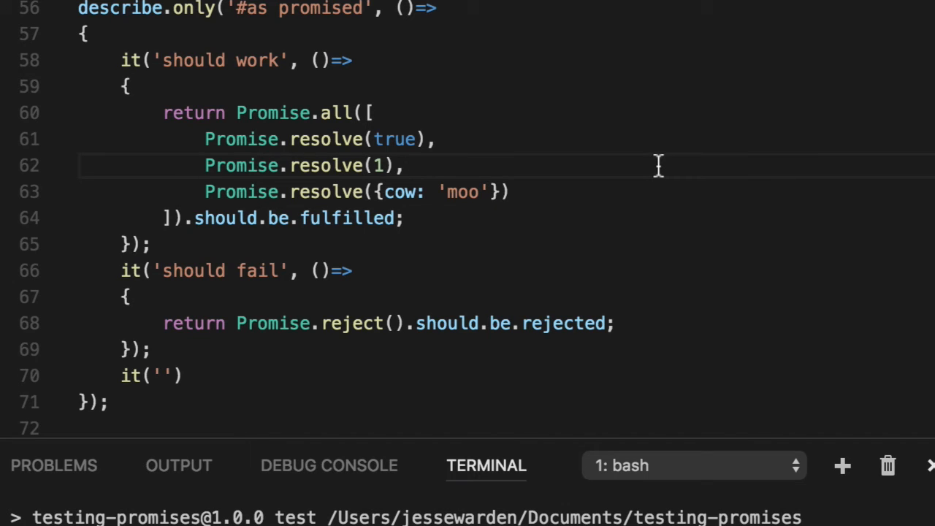
mouse_move(563, 34)
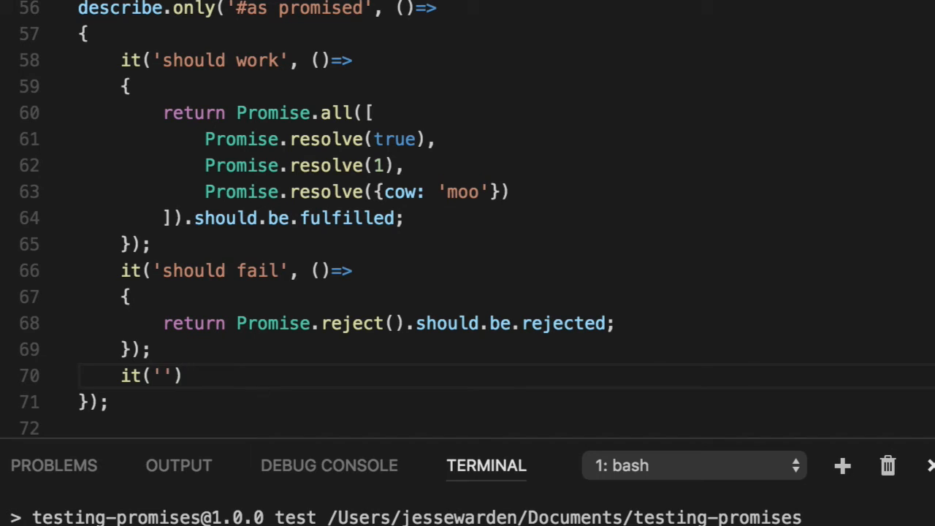
Write test '1 plus 1 should equal 2' asserting (1 + 1).should.equal(2), then run it.
type("1 plus 1 should")
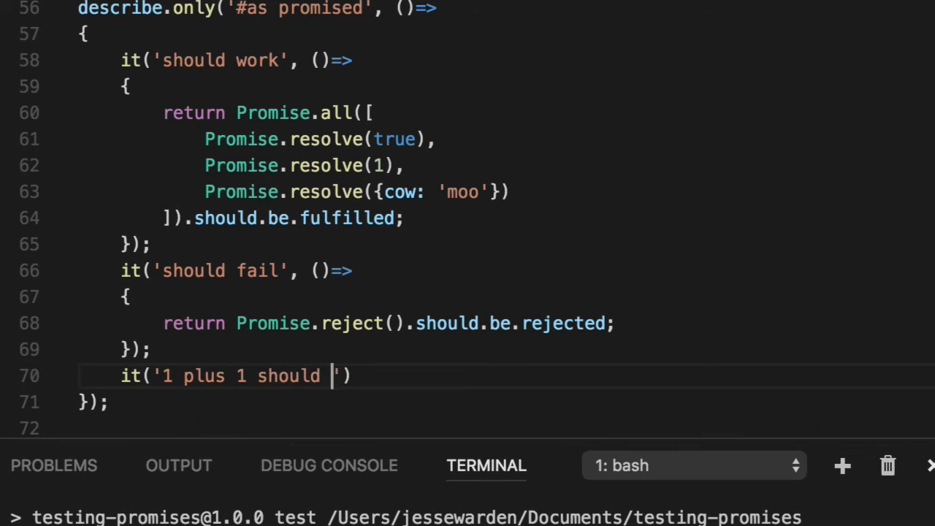
type("equal 2', )_=")
type("{")
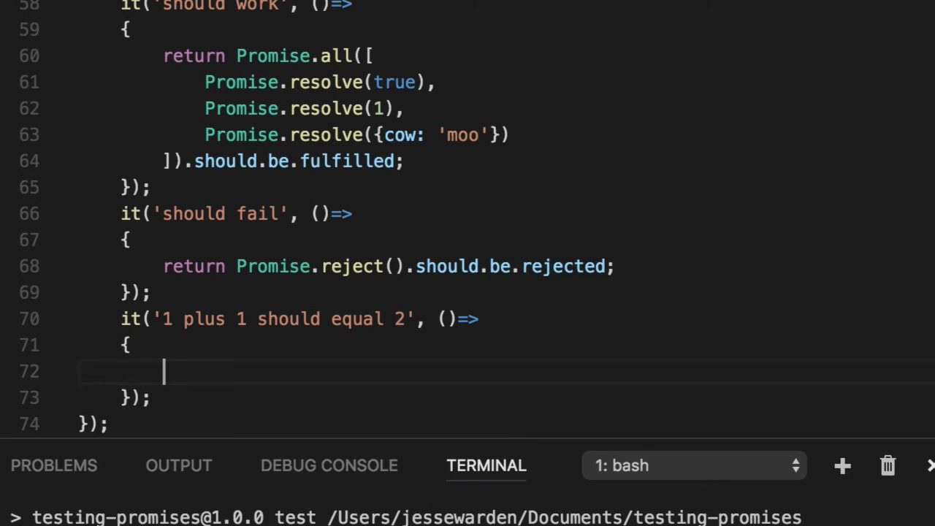
type("(1 + 1)")
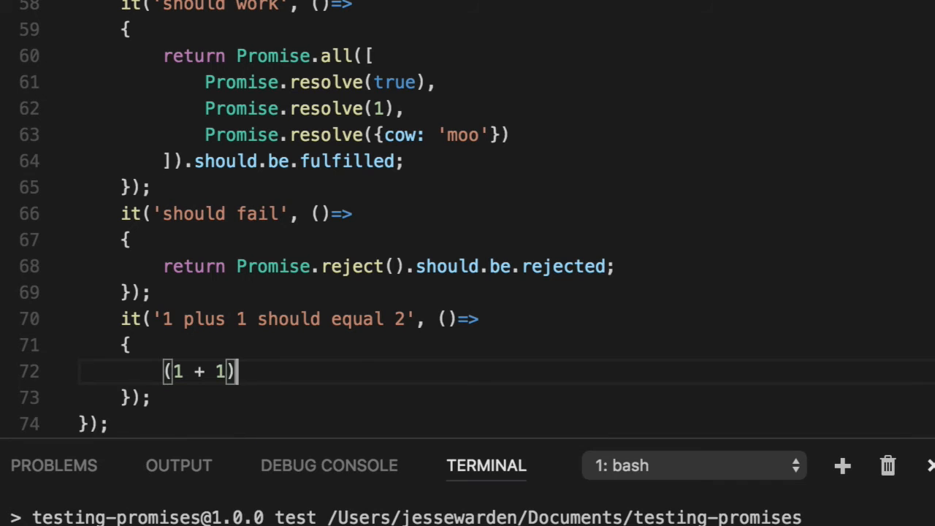
type(".should.equal(2);")
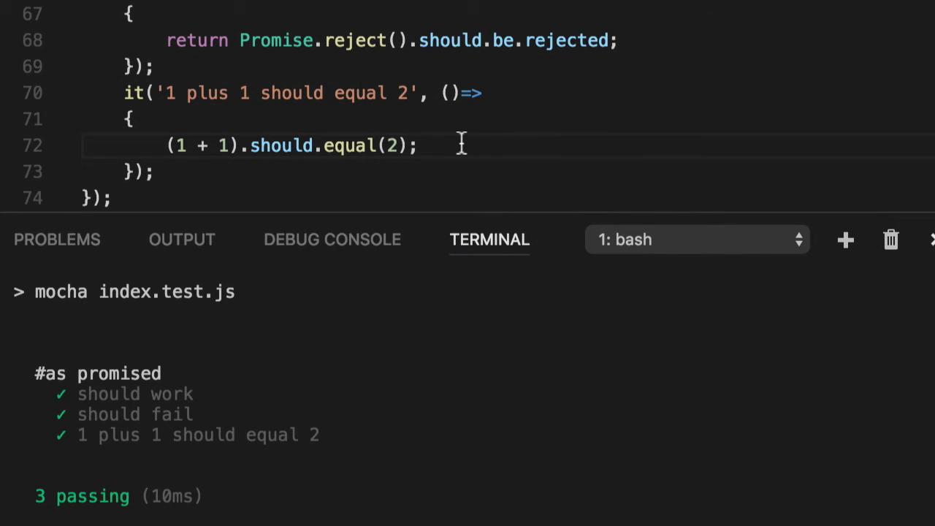
scroll("down", 3)
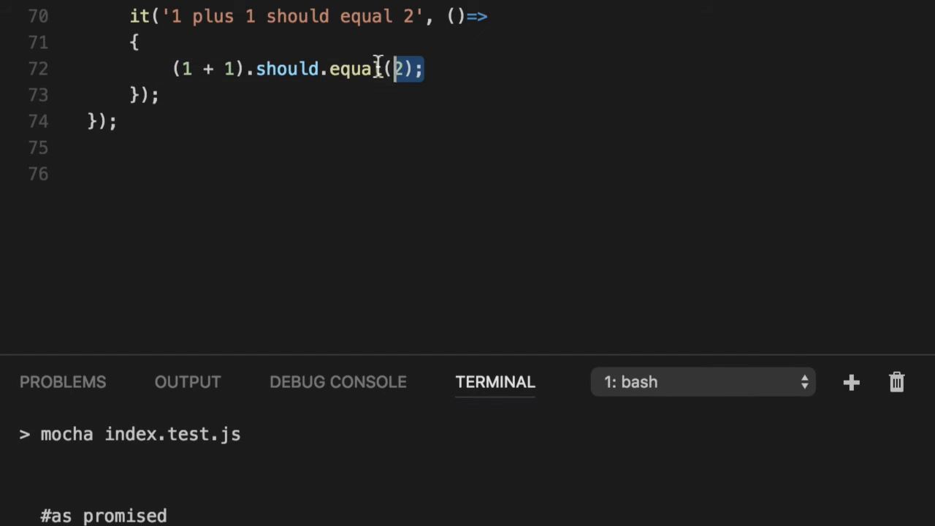
Start test '1 plus 1 should equal 2 even if a Promise delivers it' returning a Promise.
type("it('1")
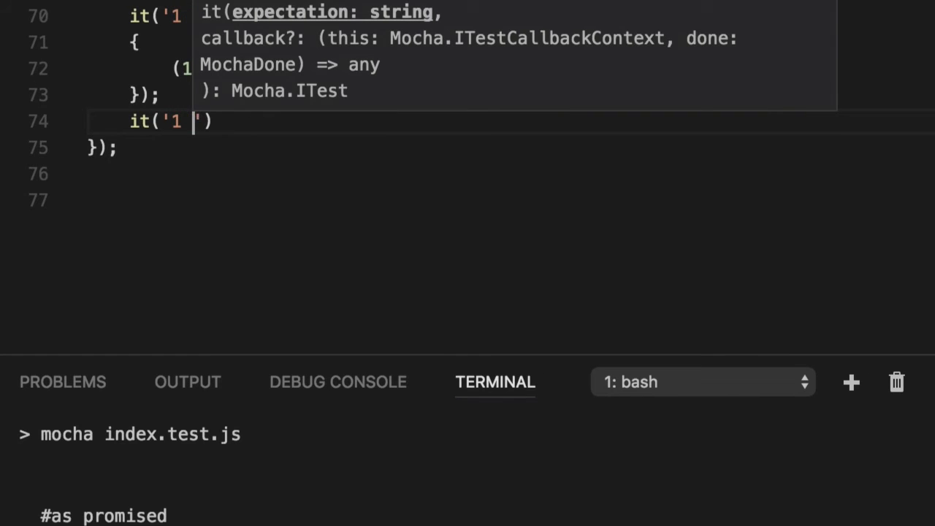
type("plus 1 should")
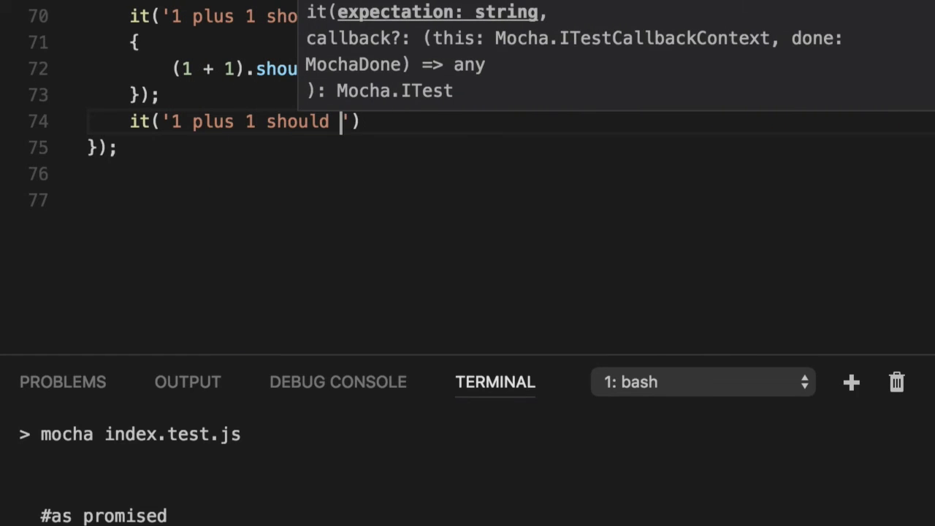
type("equal 2 even if a P")
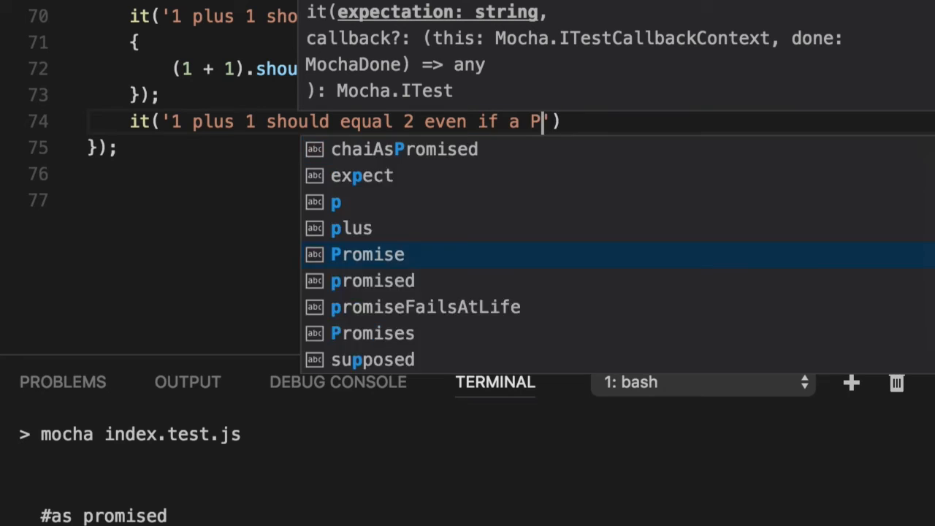
type("romise delivers it")
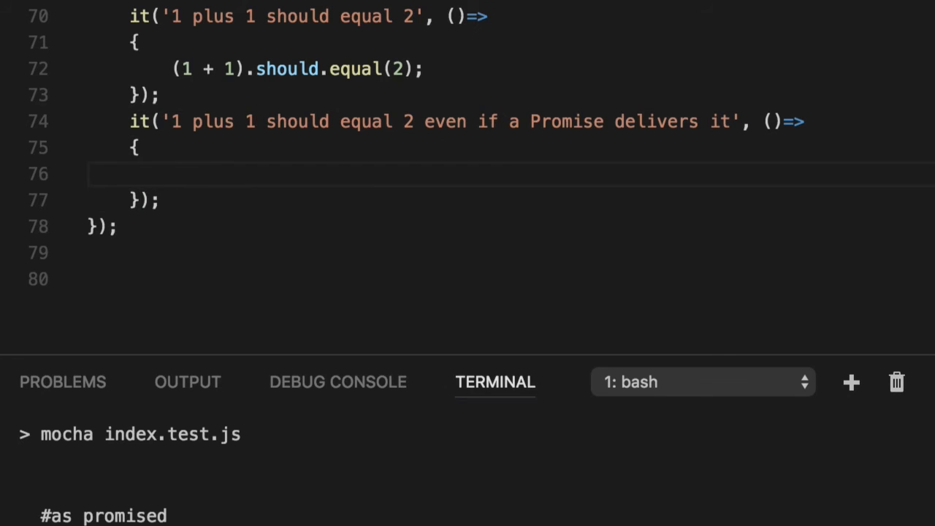
type("return Promise.resolve(1 + 2).should.eventually.equal(2);")
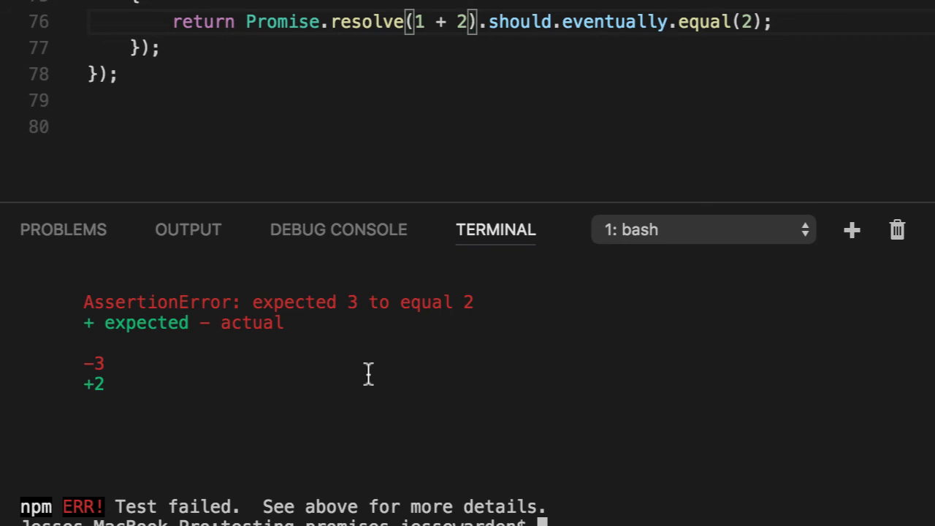
mouse_move(327, 181)
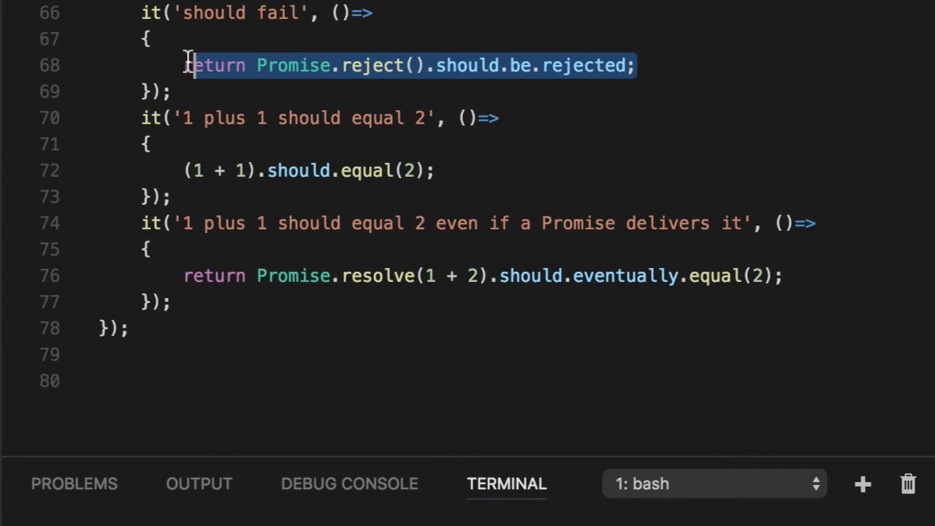
mouse_move(307, 83)
type("1")
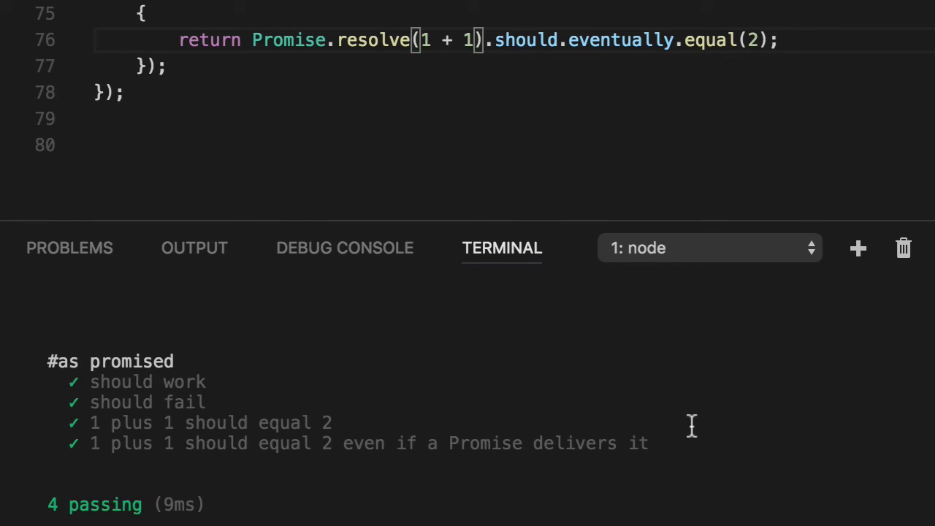
Restore Promise.resolve(1 + 2) after the 1 + 1 version passes all 4 tests.
type("2")
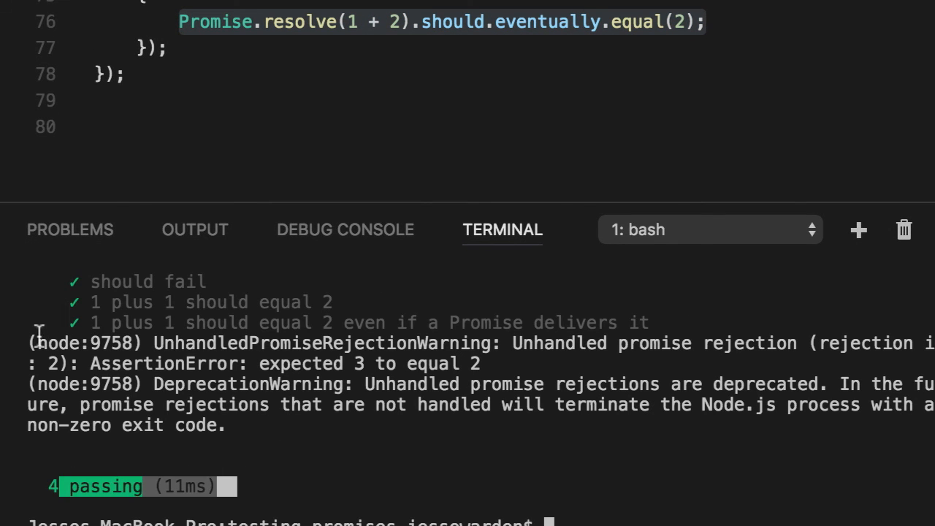
Highlight the '4 passing' output and enlarge the editor above the terminal.
left_click_drag(95, 322, 268, 425)
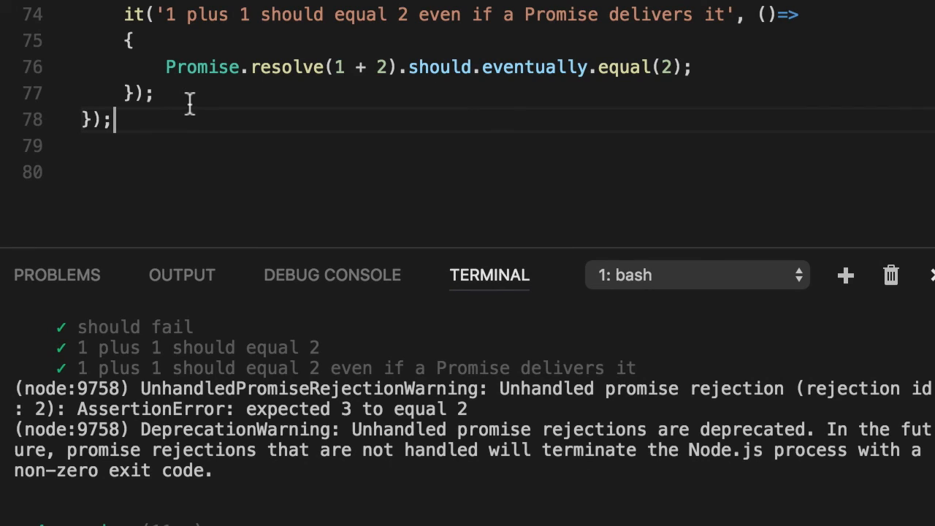
left_click_drag(113, 120, 124, 14)
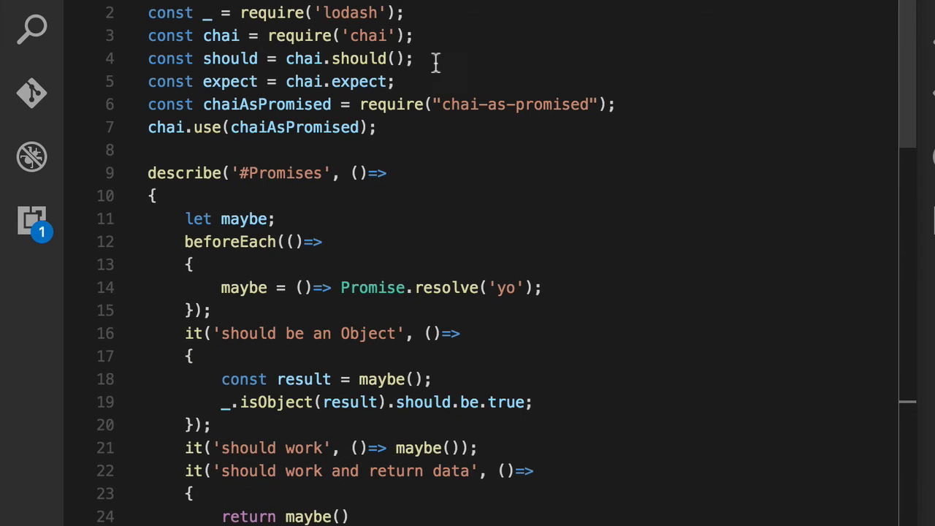
double_click(265, 104)
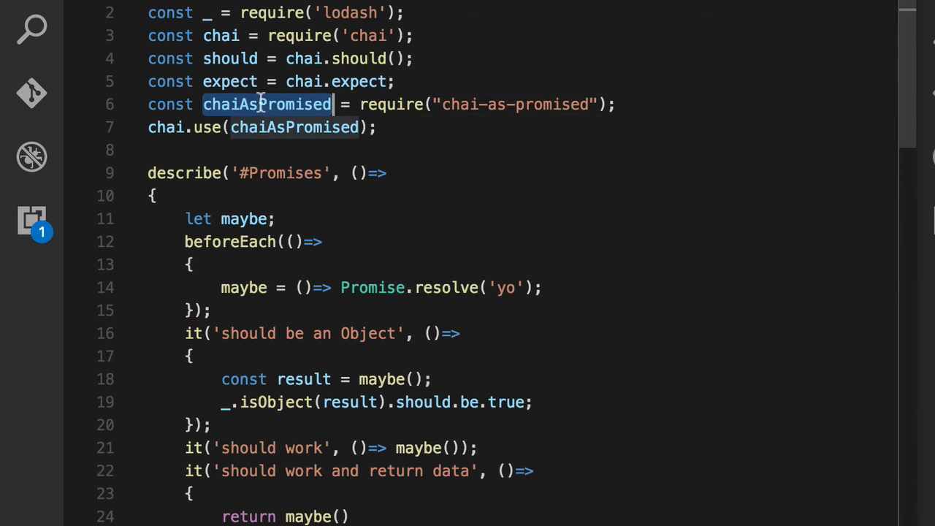
scroll("down", 3)
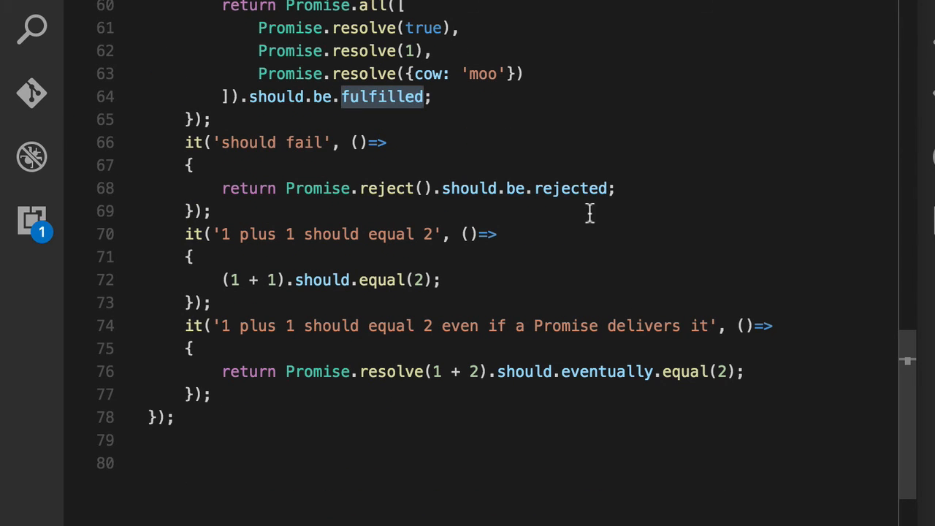
double_click(570, 188)
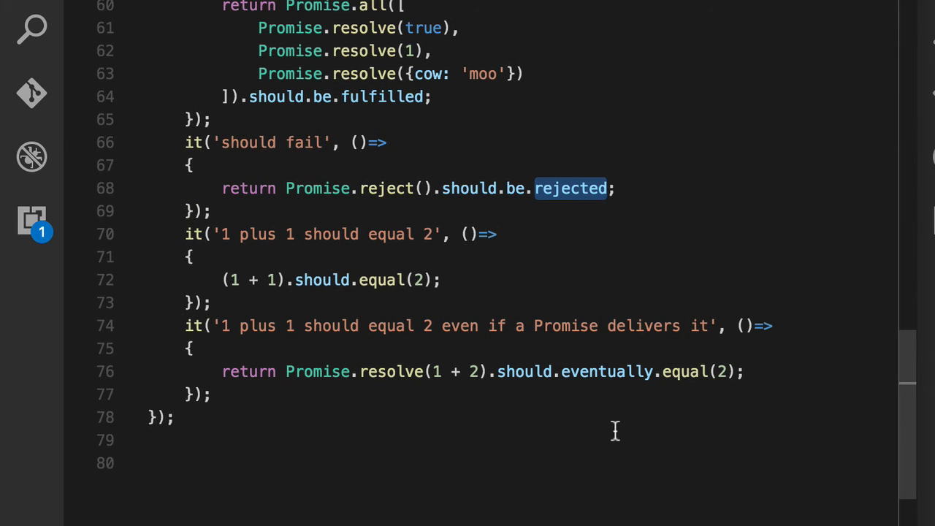
double_click(606, 371)
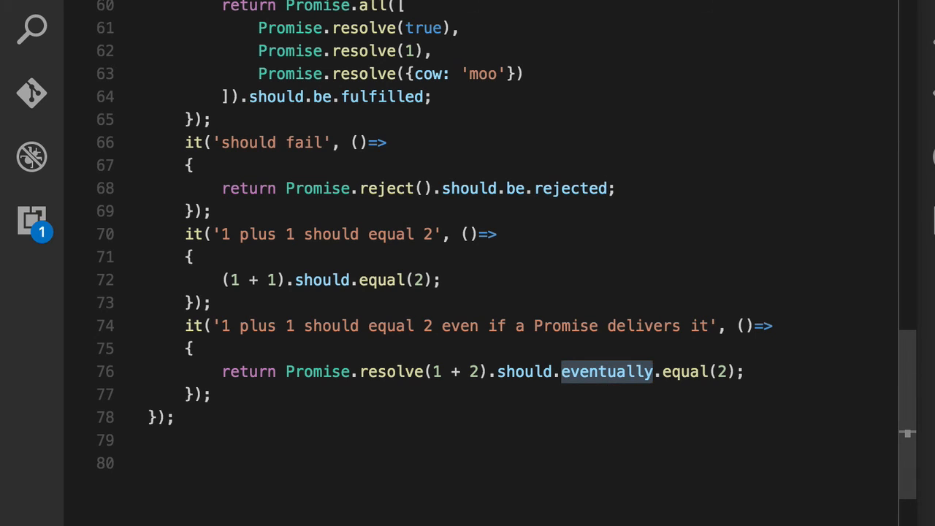